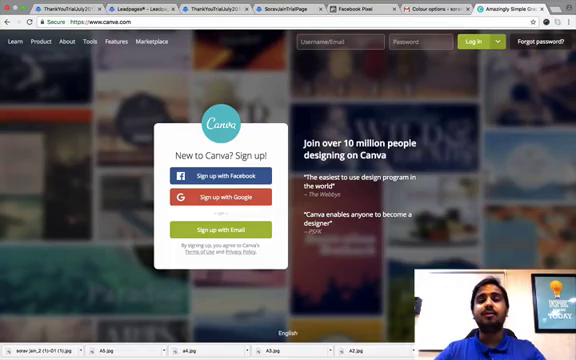
Step: Log in to the Canva account from the homepage
left_click(466, 42)
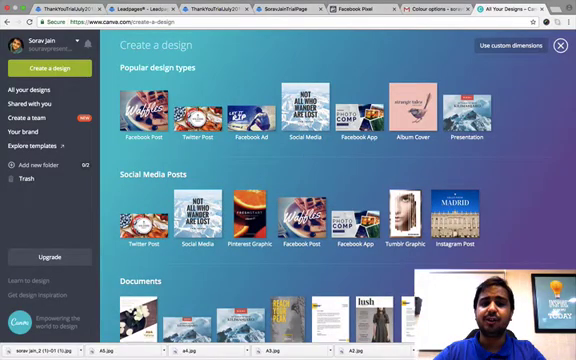
Step: Scroll Create a design to find and pick the Facebook Ad design type
scroll("down", 3)
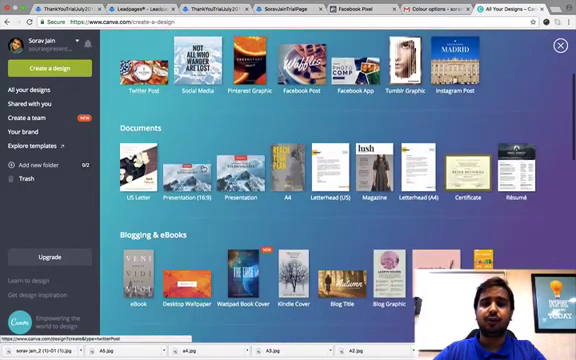
scroll("down", 3)
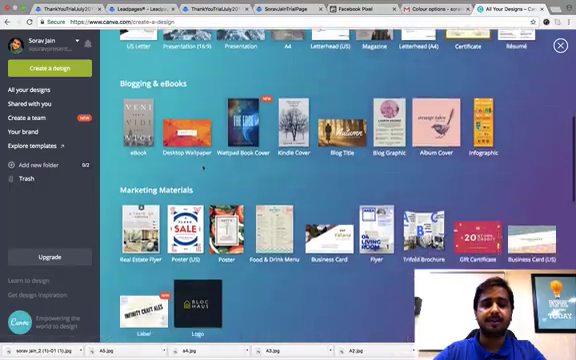
scroll("down", 3)
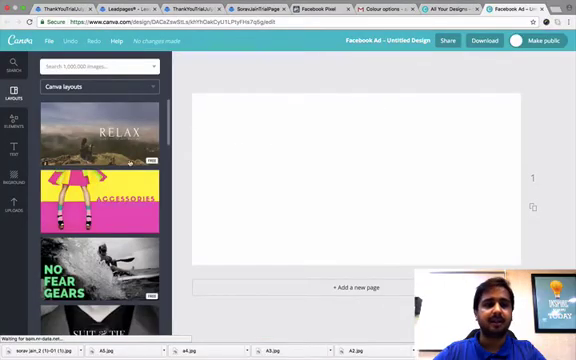
Step: Apply the Honeymoon beach layout from the Layouts panel to the blank ad
scroll("down", 3)
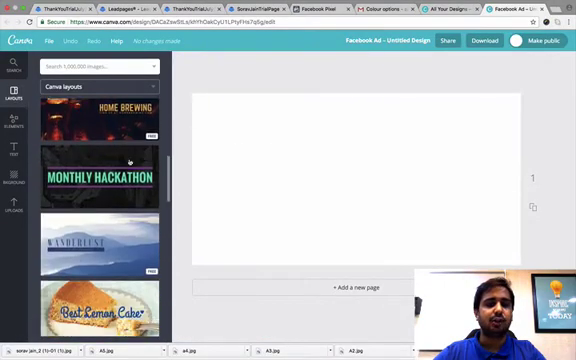
scroll("down", 3)
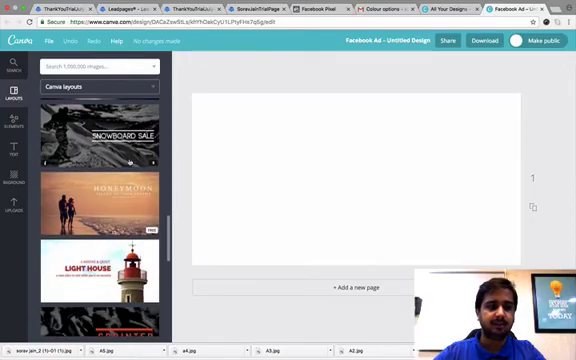
scroll("down", 3)
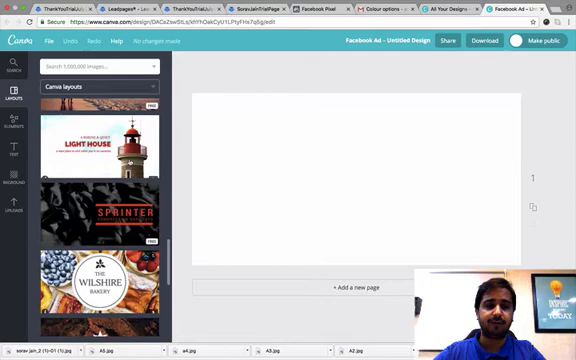
scroll("down", 3)
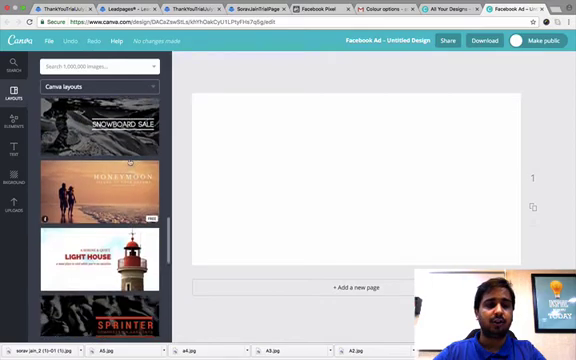
scroll("down", 3)
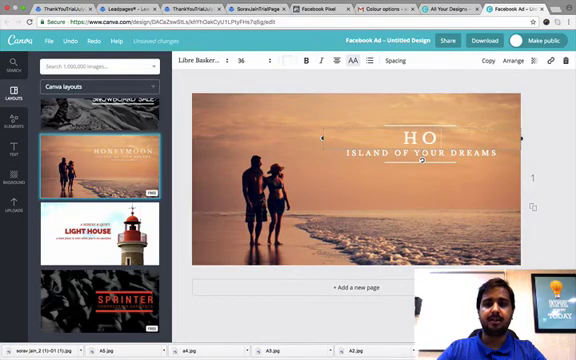
Step: Change the headline to 'HONEYMOON', the tagline to 'Fly to Bali for 45,000/-', and title the design 'HoneyMoon'
type("HONEYMOON")
left_click(422, 153)
type("FLY TO BALI FOR 45,000/-")
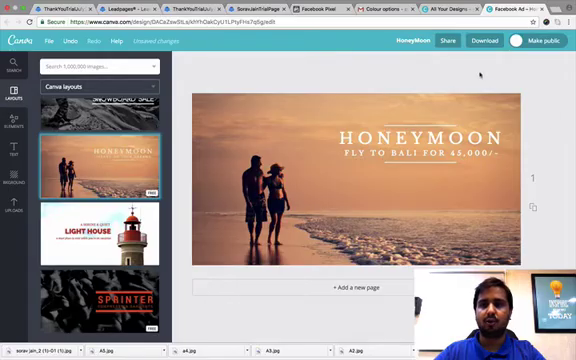
Step: Download the HoneyMoon ad as a PNG image
left_click(484, 41)
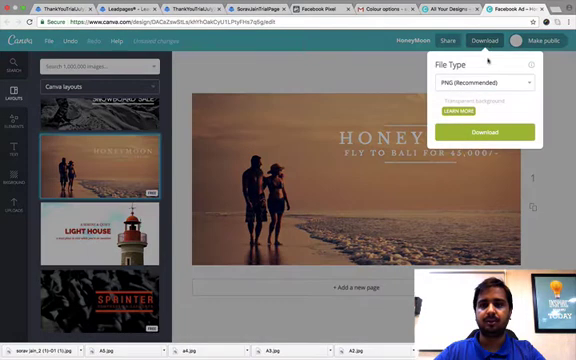
left_click(474, 131)
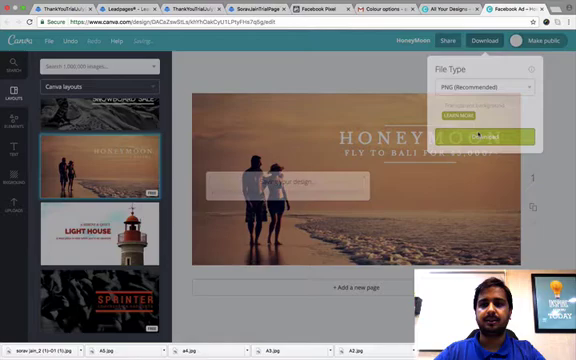
left_click(484, 134)
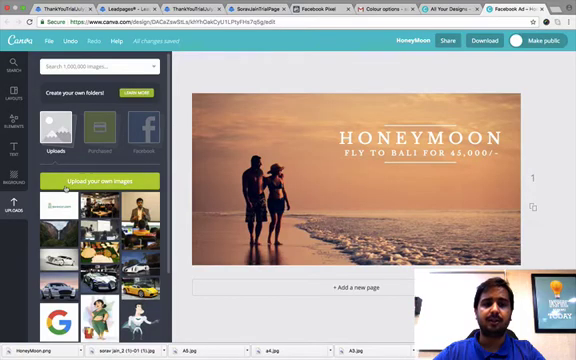
Step: Upload the office team photo and set it as the ad background
left_click(93, 181)
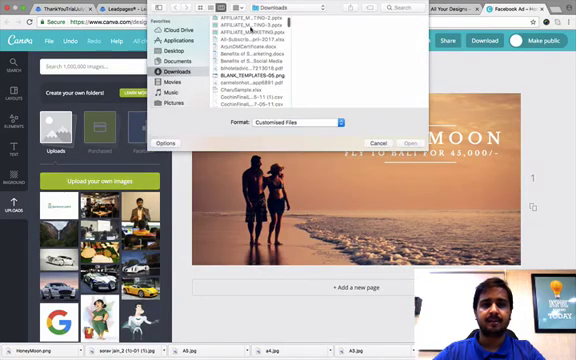
scroll("down", 3)
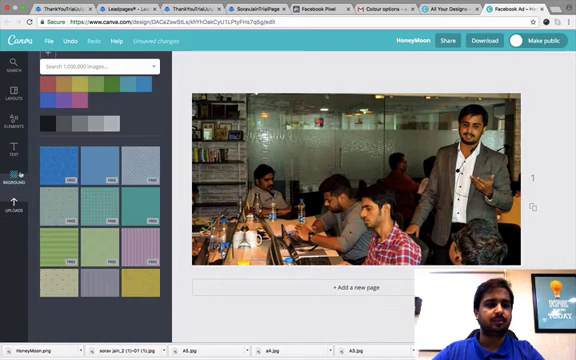
Step: Add the 'UNIVERSITY PRESS' text combination from the Text panel over the photo
left_click(15, 133)
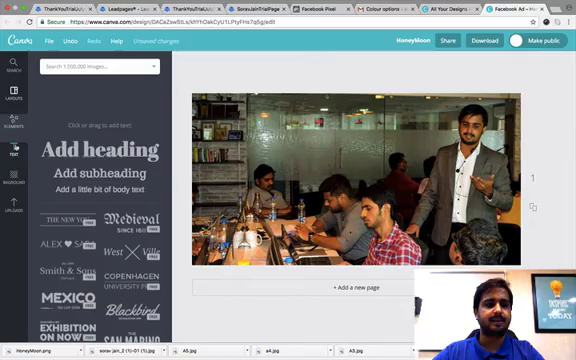
scroll("down", 3)
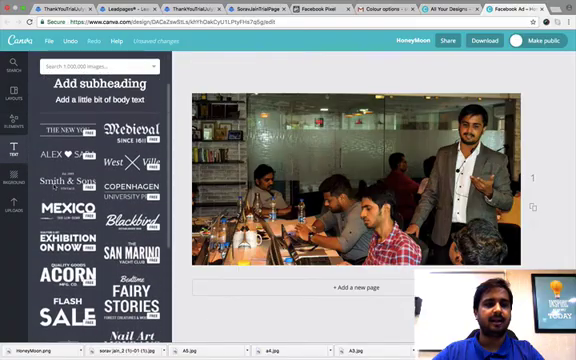
scroll("down", 3)
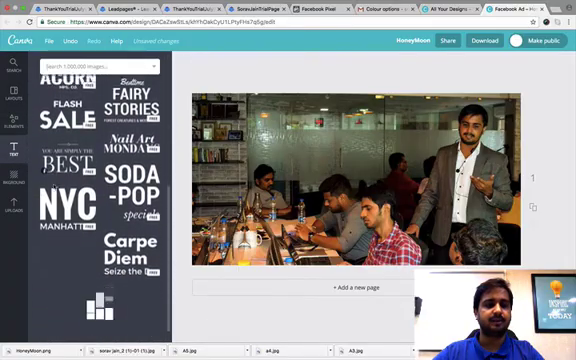
scroll("down", 3)
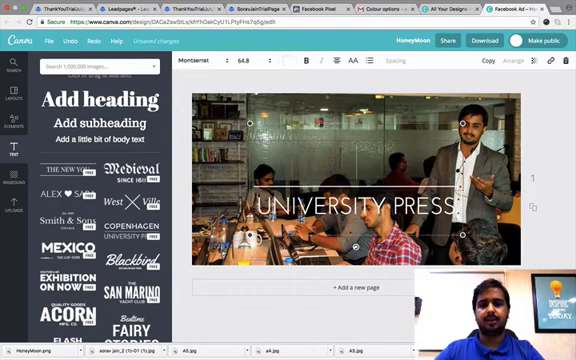
Step: Retype the heading as 'Learn Digital Marketing' with a yellow 'Register for Free Course' subline
type("Learn di")
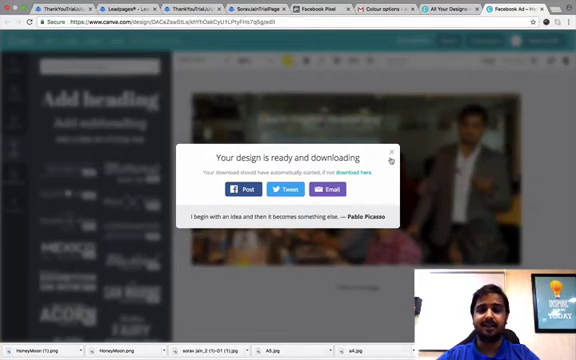
Step: Download the Learn Digital Marketing ad and close the 'ready and downloading' popup
left_click(391, 154)
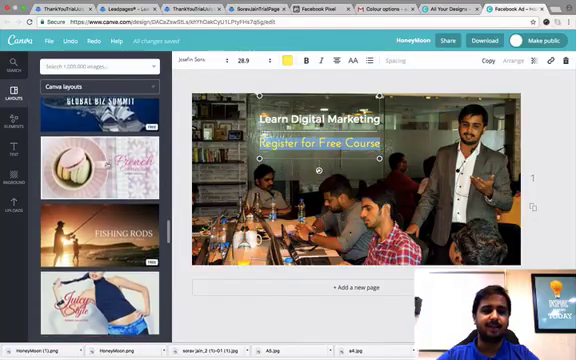
Step: Apply the yellow WRITING 101 layout and place an uploaded presenter office photo behind it
scroll("down", 3)
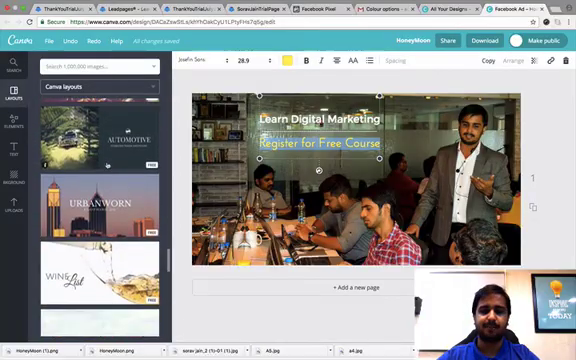
scroll("down", 3)
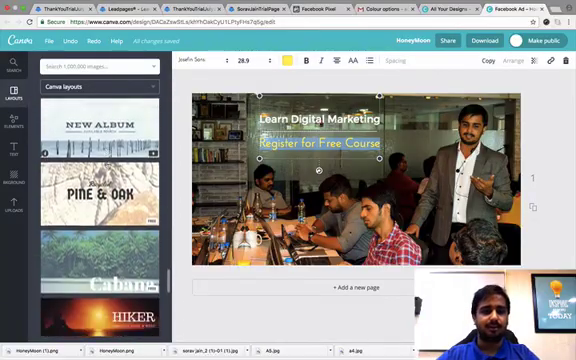
scroll("down", 3)
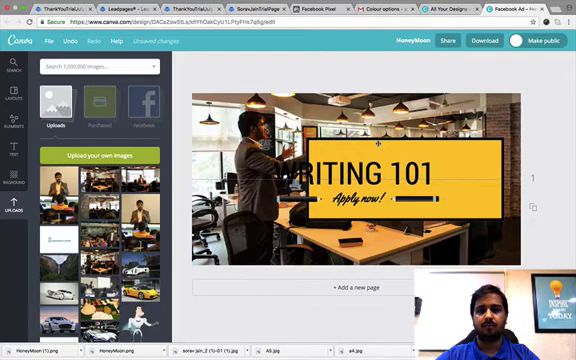
Step: Begin retyping the Writing 101 heading as 'LEARN DIGITA', then clear the banner design
left_click(375, 165)
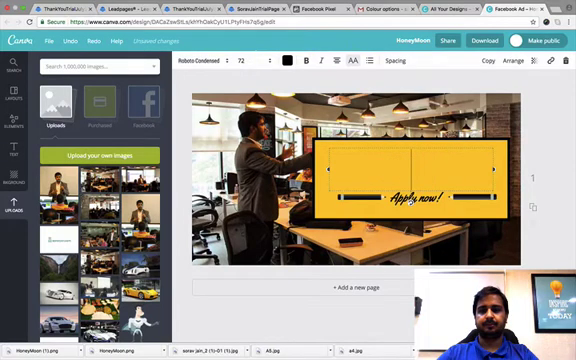
type("LEARN DIGITA")
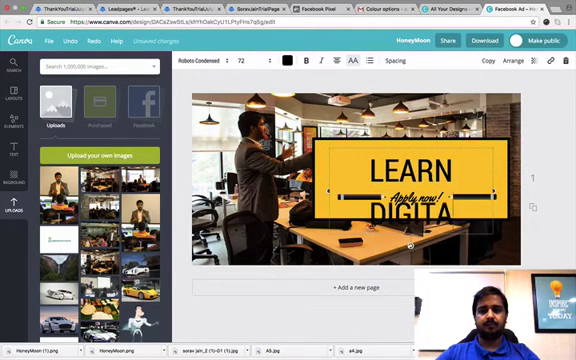
left_click(250, 63)
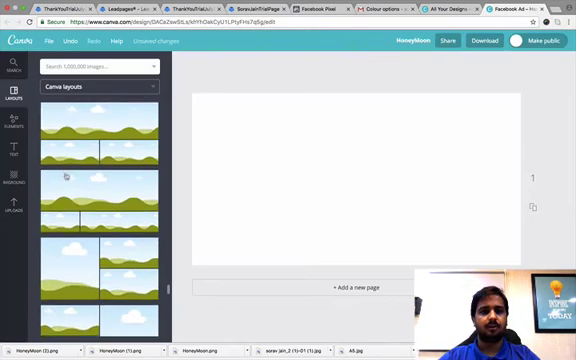
Step: Scroll the Layouts list for a four-cell grid of office and classroom photos
scroll("down", 3)
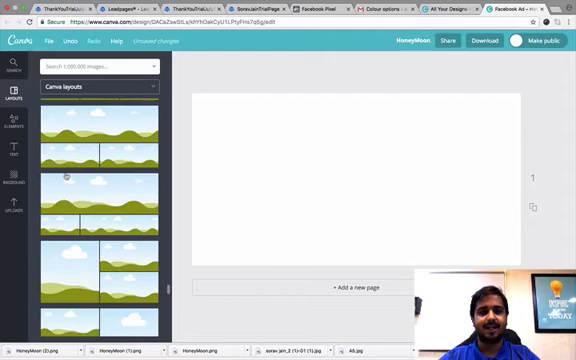
scroll("down", 3)
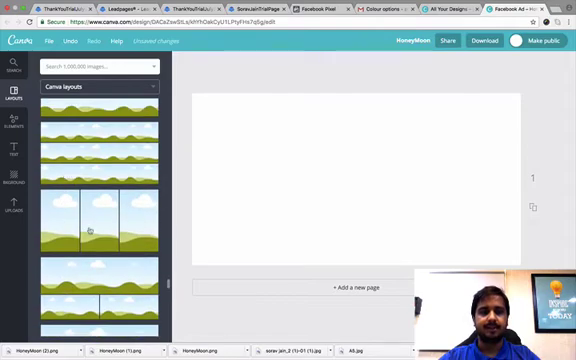
scroll("down", 3)
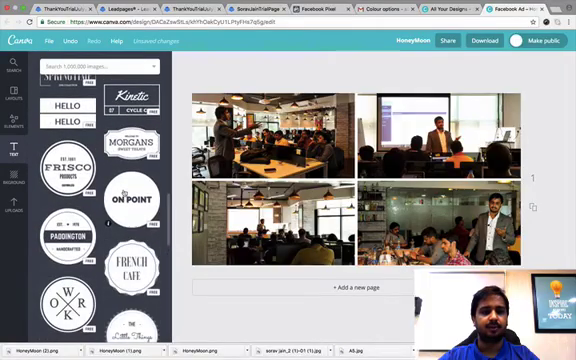
Step: Browse Elements categories and ready-made layouts, scrolling for a hexagonal badge text design
scroll("down", 3)
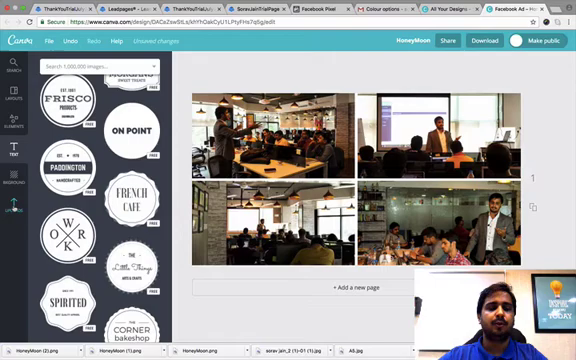
left_click(12, 184)
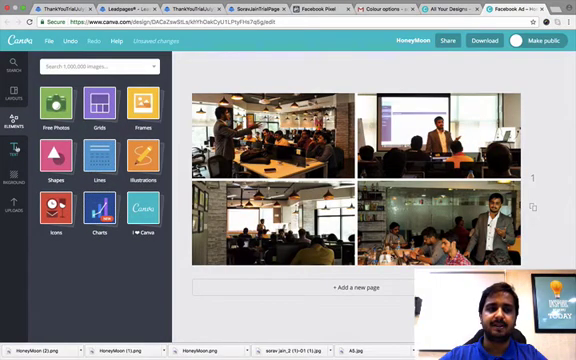
left_click(16, 99)
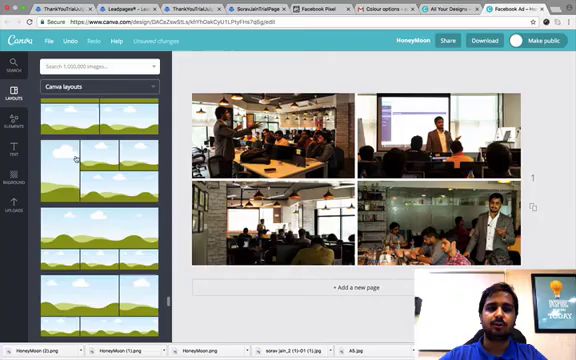
scroll("down", 3)
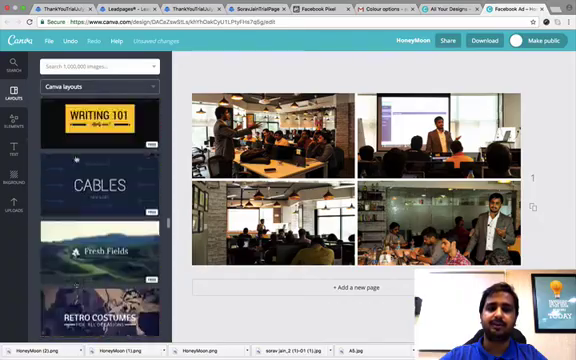
scroll("down", 3)
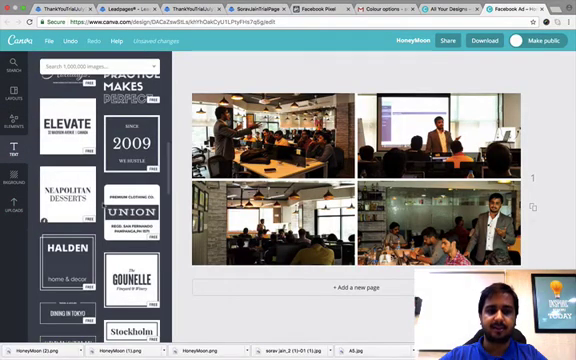
scroll("down", 3)
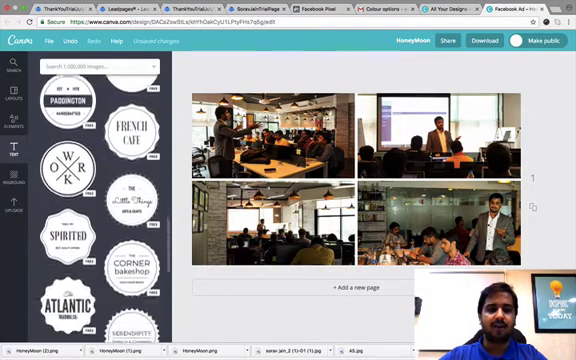
scroll("down", 3)
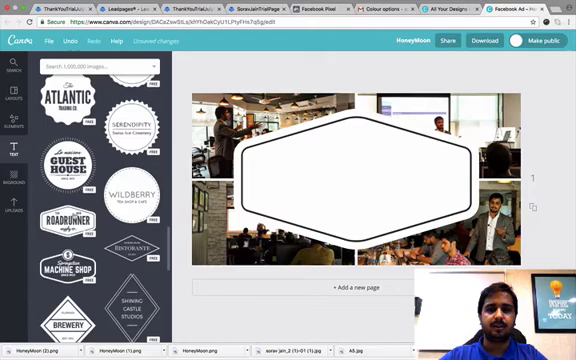
Step: Select the hexagon badge heading and type 'Free Digital Marketing Course' over it
left_click(75, 193)
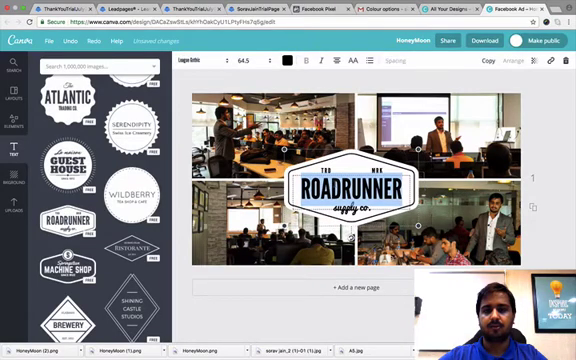
type("FRE")
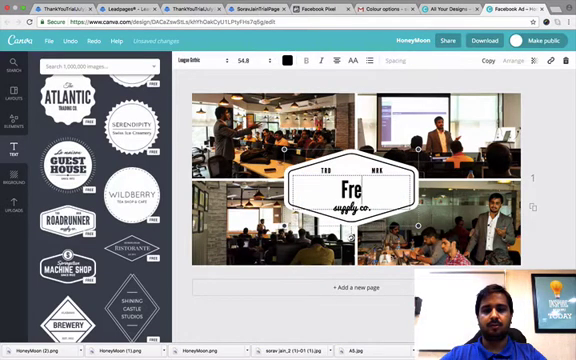
type("Free Digital Mrke")
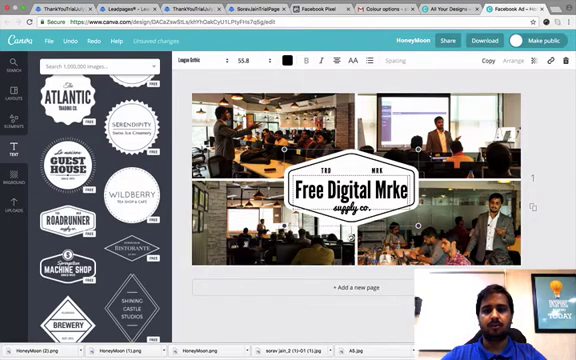
type("Marketing")
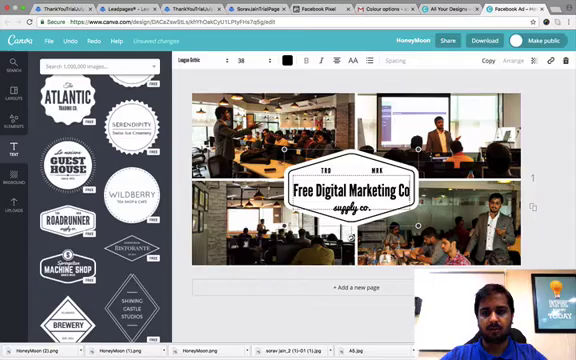
type("Course")
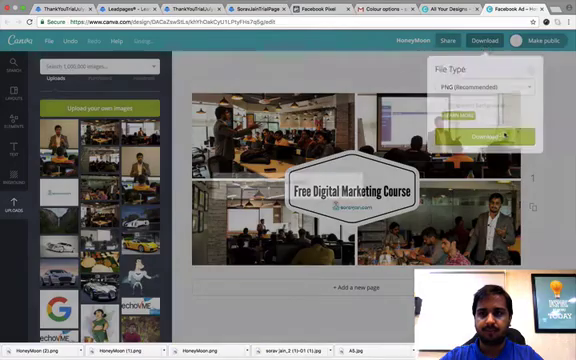
Step: Download the photo-grid ad with its badge as a PNG (Recommended) image
left_click(481, 135)
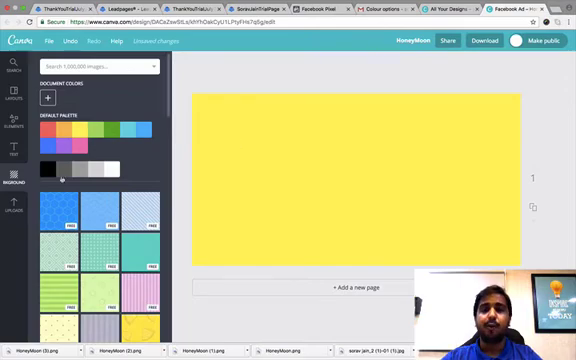
Step: Search for 'marketing' and browse the results
scroll("down", 3)
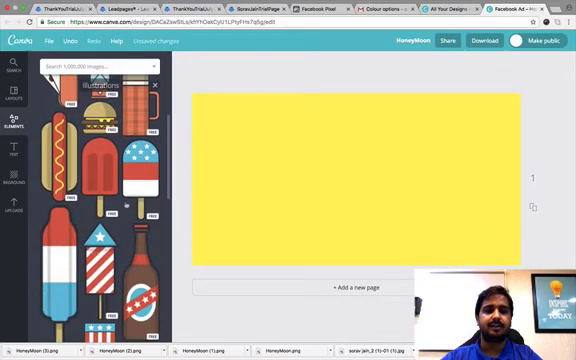
scroll("down", 3)
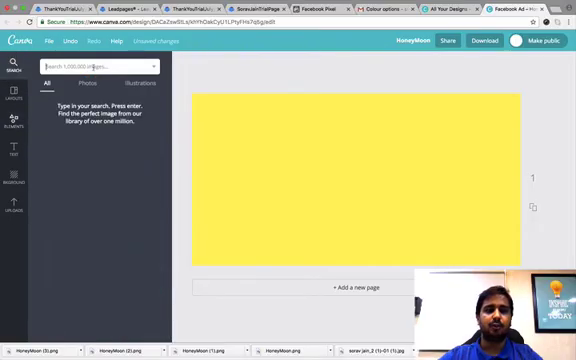
type("mar")
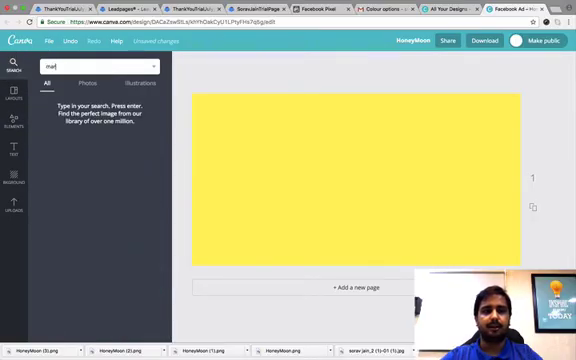
type("marketing")
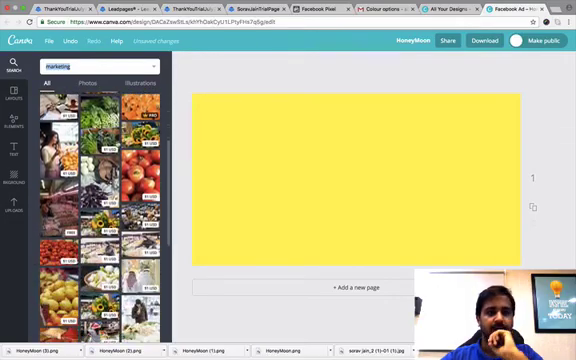
scroll("down", 3)
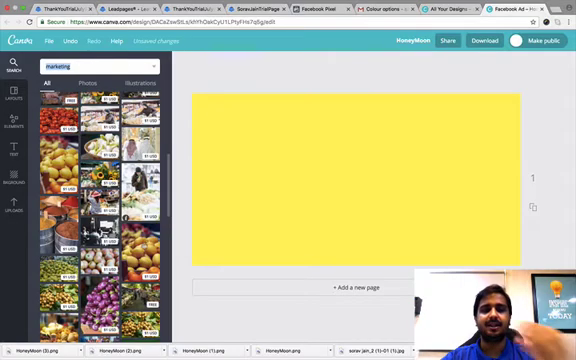
scroll("down", 3)
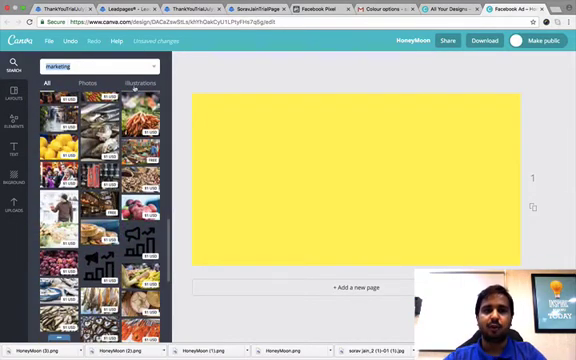
Step: Filter the marketing results to Illustrations and scroll through them
left_click(131, 74)
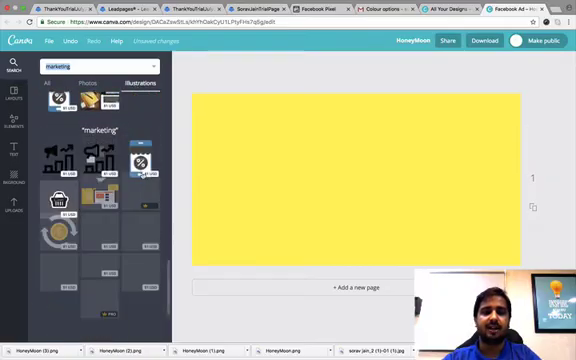
scroll("down", 3)
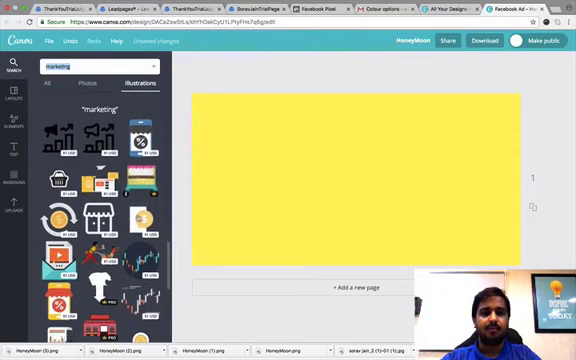
scroll("down", 3)
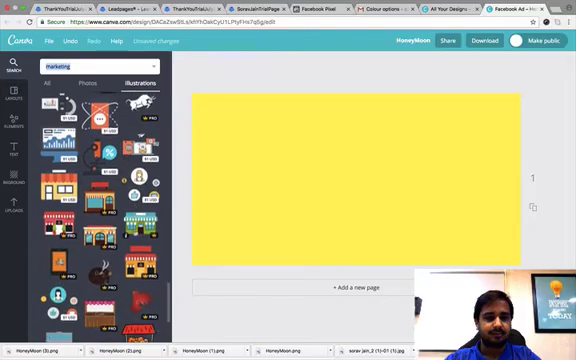
scroll("down", 3)
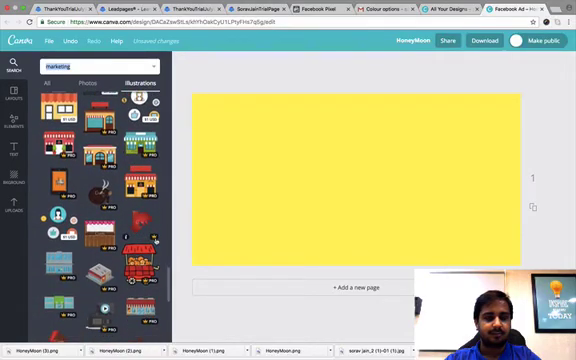
scroll("down", 3)
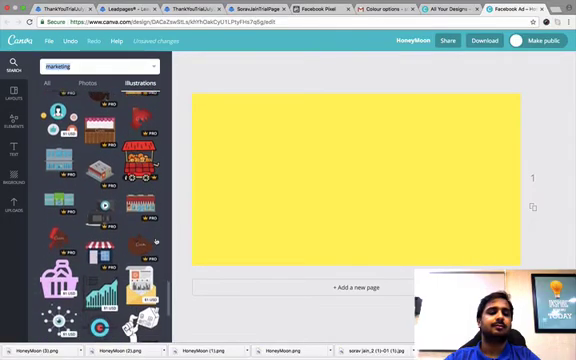
scroll("down", 3)
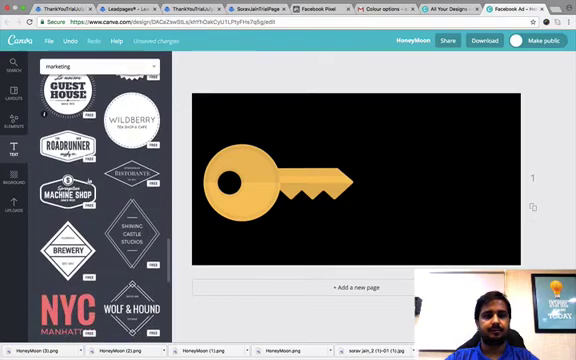
Step: Scroll the Text panel for a heading to add above the key
scroll("down", 3)
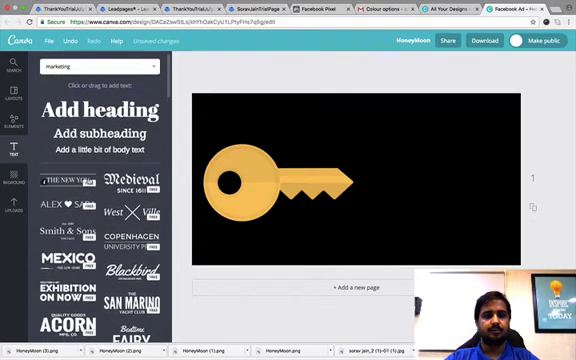
scroll("down", 3)
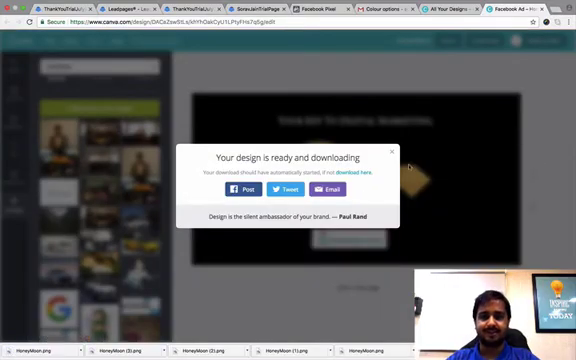
Step: Return to the Canva home page where the HoneyMoon key ad is listed
left_click(404, 153)
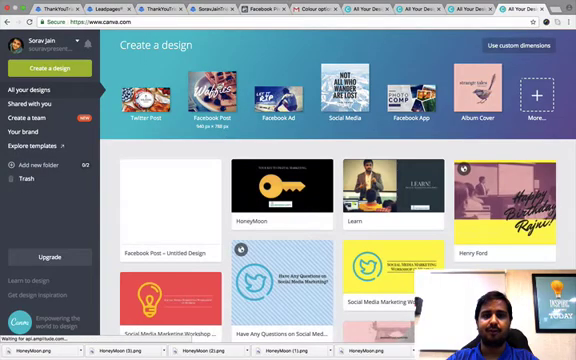
Step: Create a new blank Facebook Post design from the Create a design tiles
left_click(197, 95)
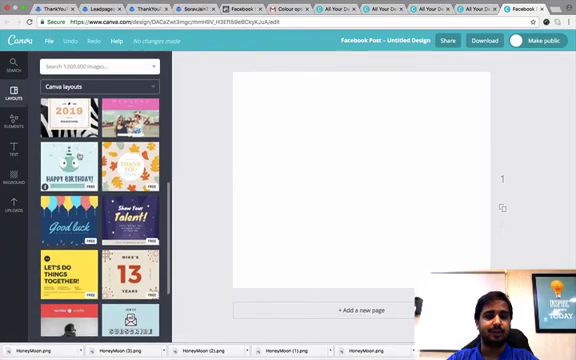
Step: Apply the yellow 'Let's do things together' layout and retype its heading 'WHAT IS DIGITAL MARKETING?'
scroll("down", 3)
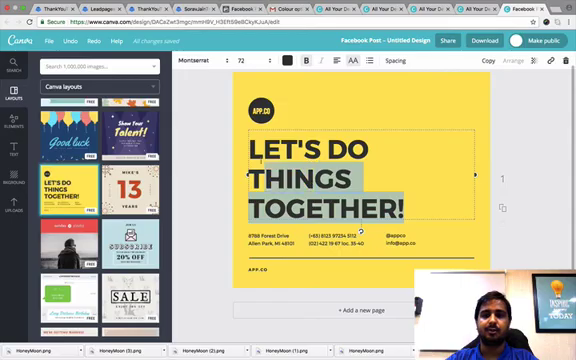
type("WHAT IS")
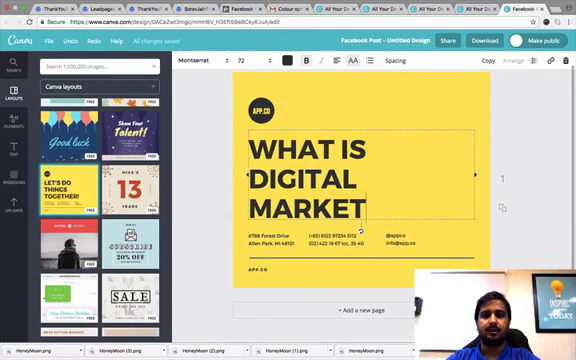
type("ING?")
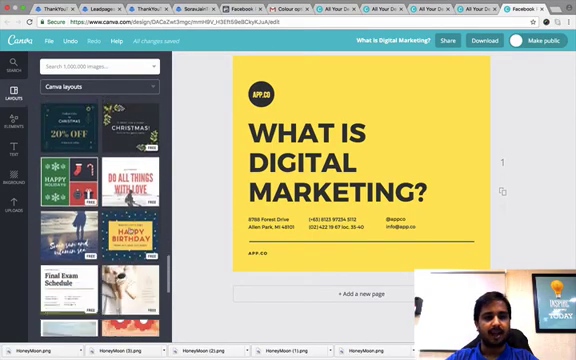
Step: Scroll down through the template layouts before heading back to All your designs
scroll("down", 3)
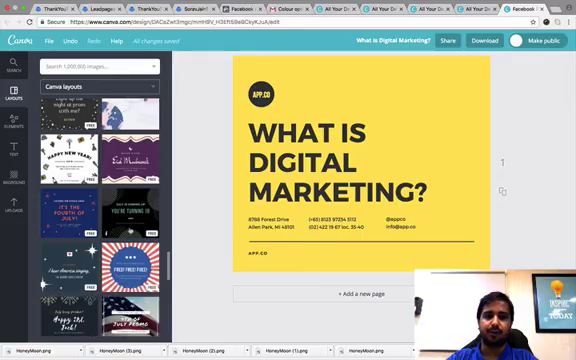
scroll("down", 3)
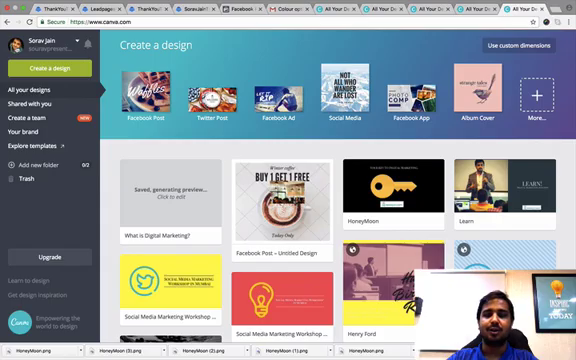
scroll("down", 3)
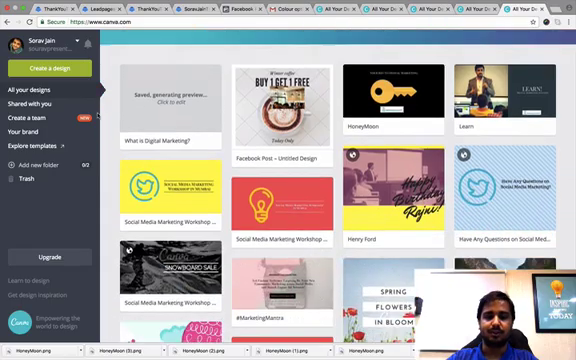
scroll("down", 3)
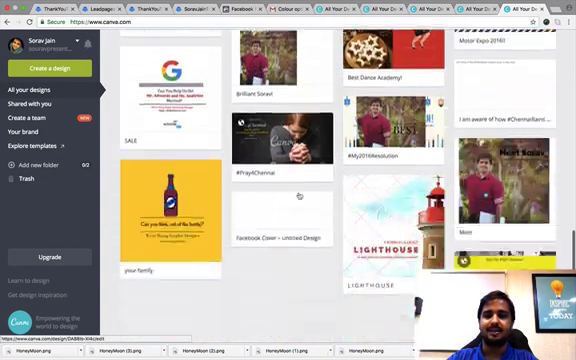